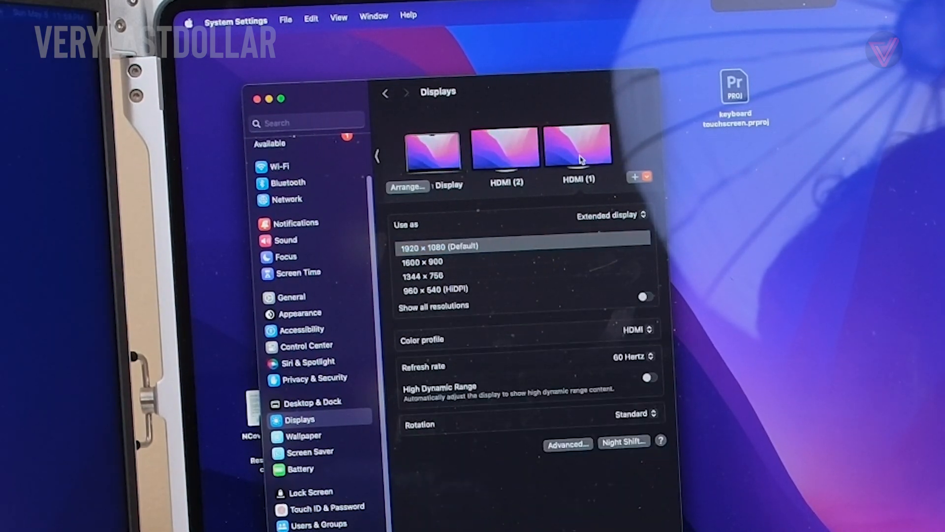
# Turn on Show all resolutions for the HDMI (1) display, revealing 1920 × 1200.
pyautogui.click(644, 296)
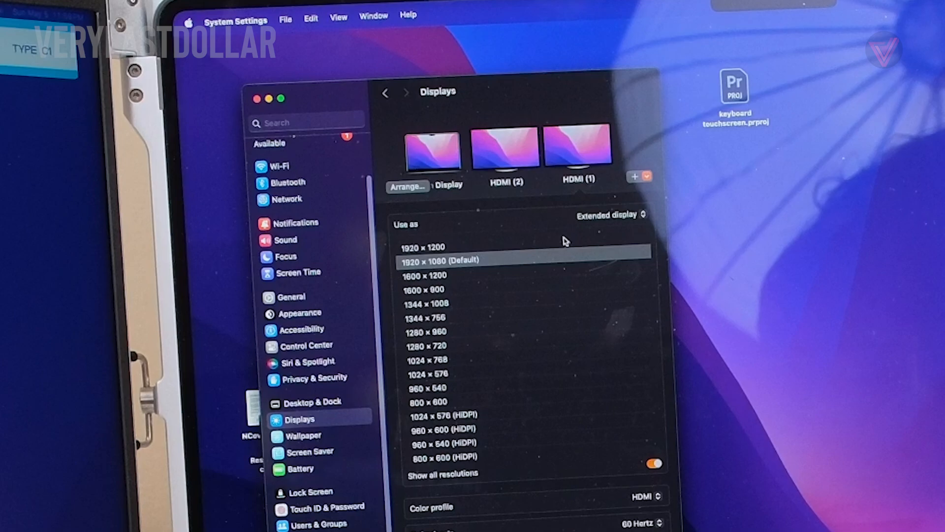